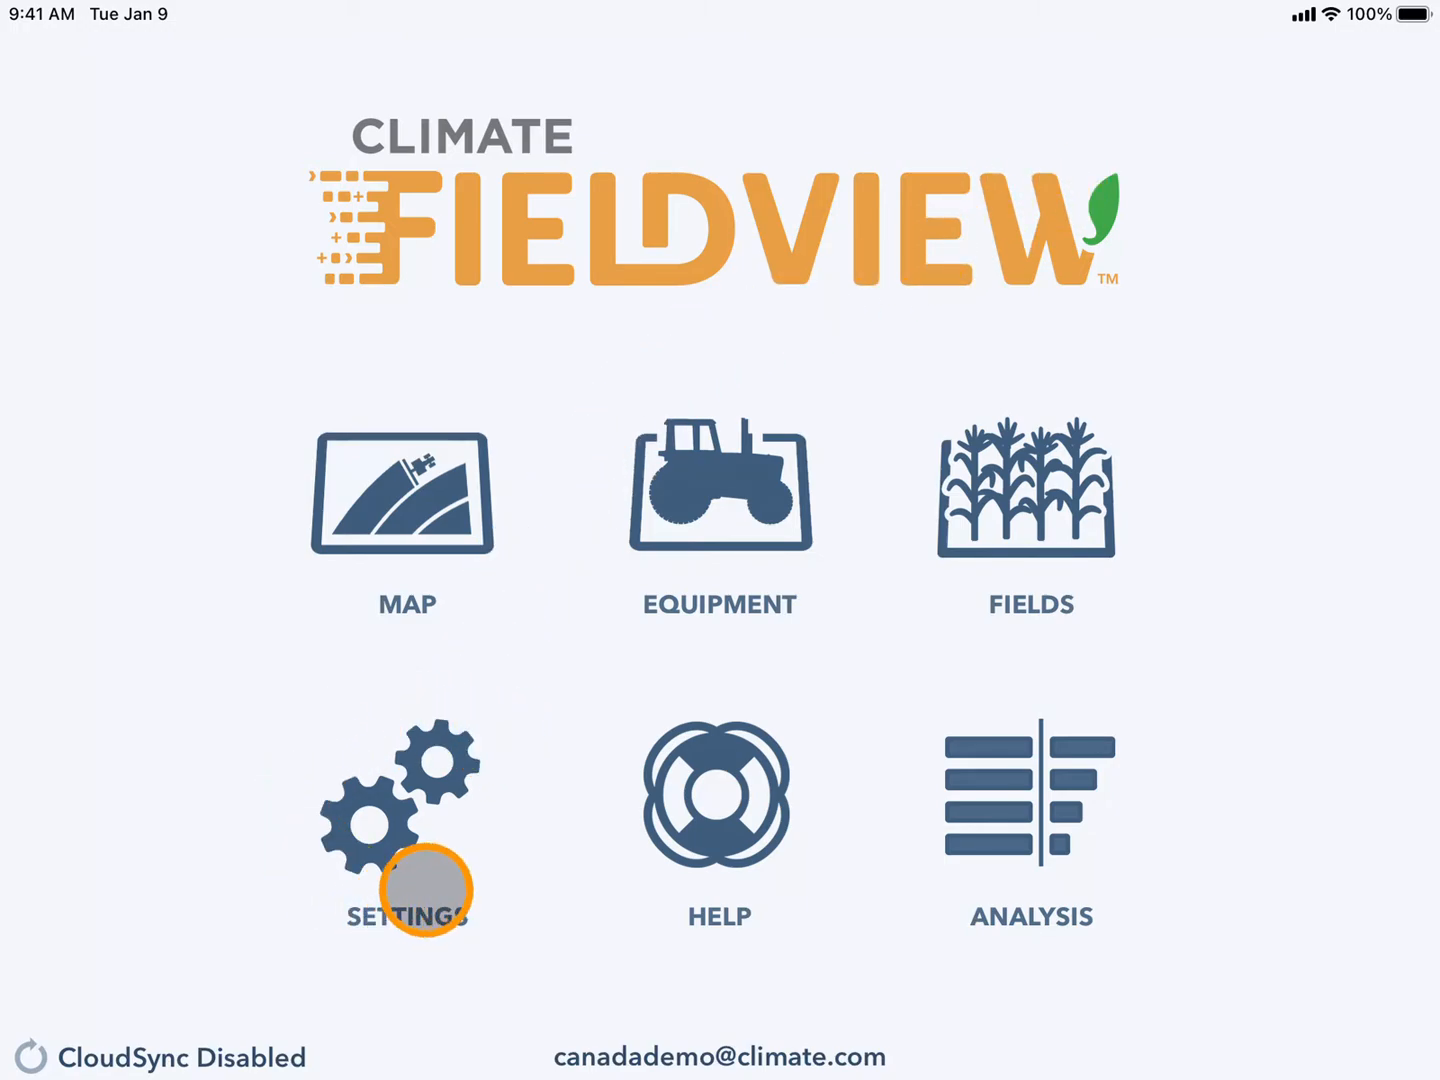
mouse_move(360, 728)
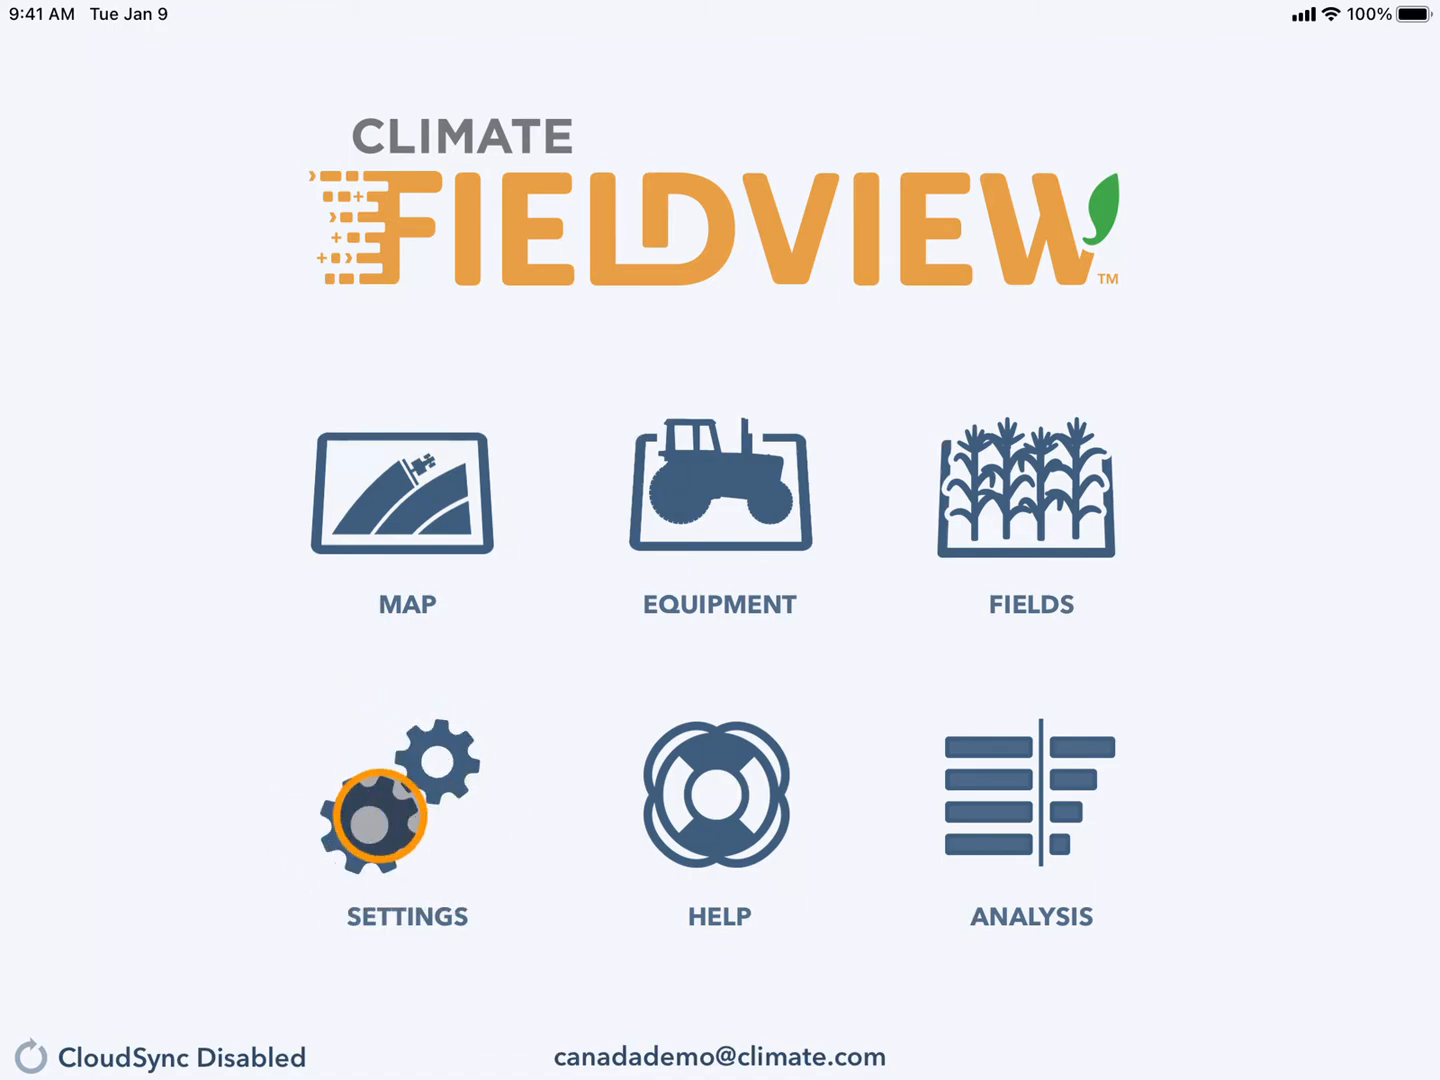
Step: Go into Settings and show the Data page listing stored data by season
left_click(406, 796)
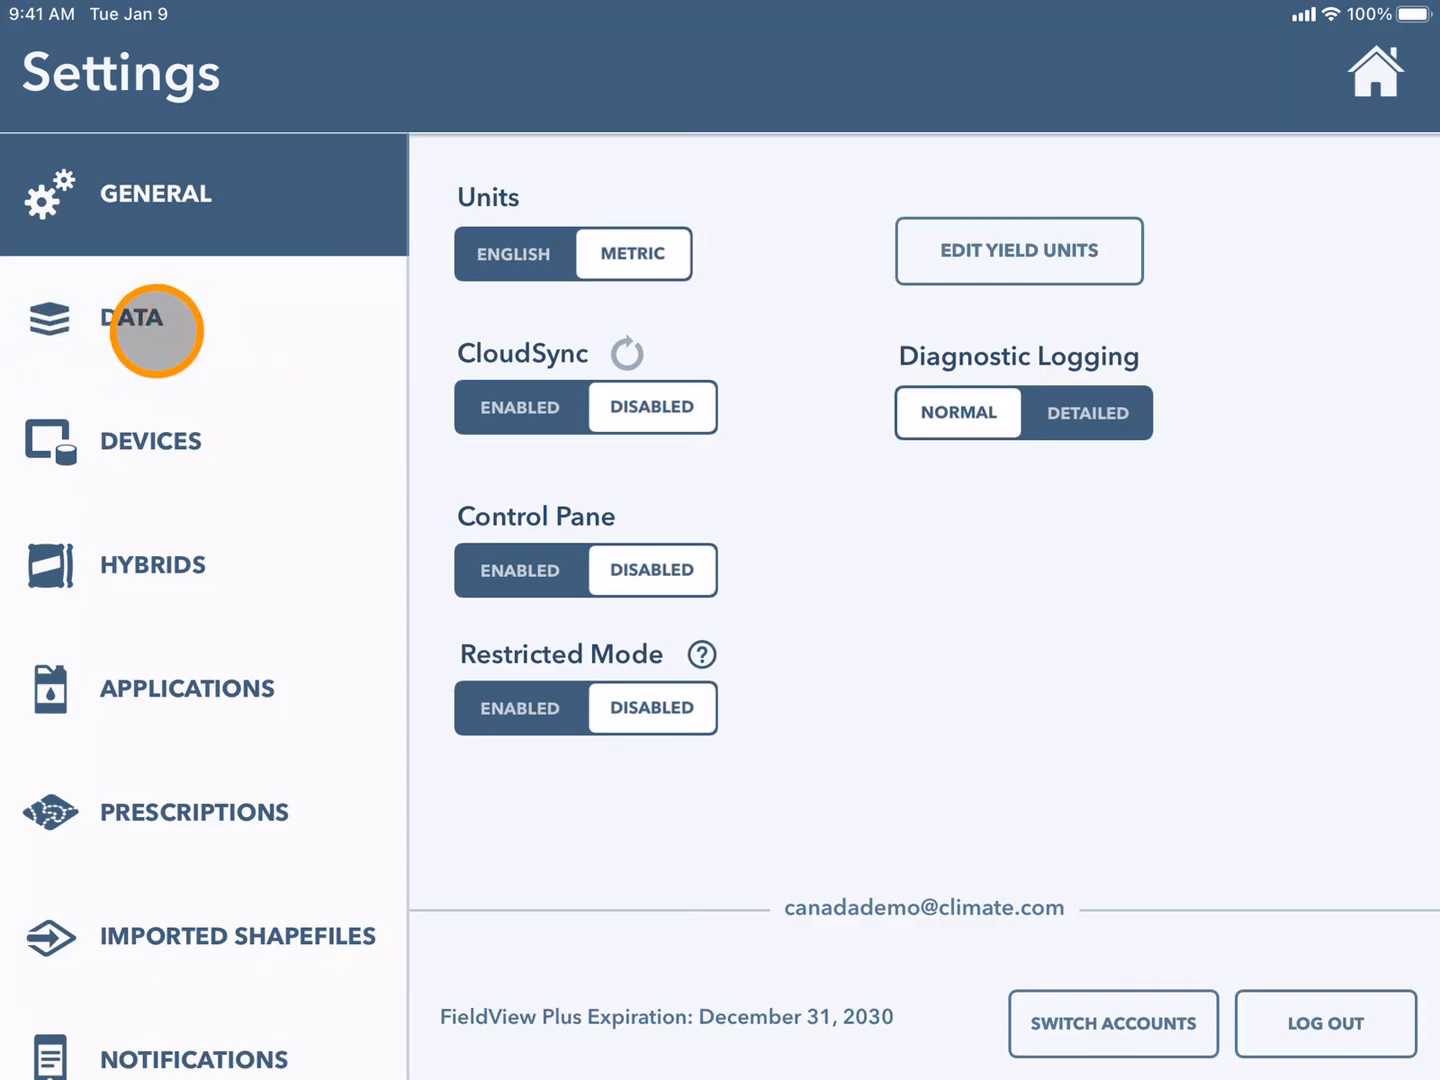
left_click(130, 316)
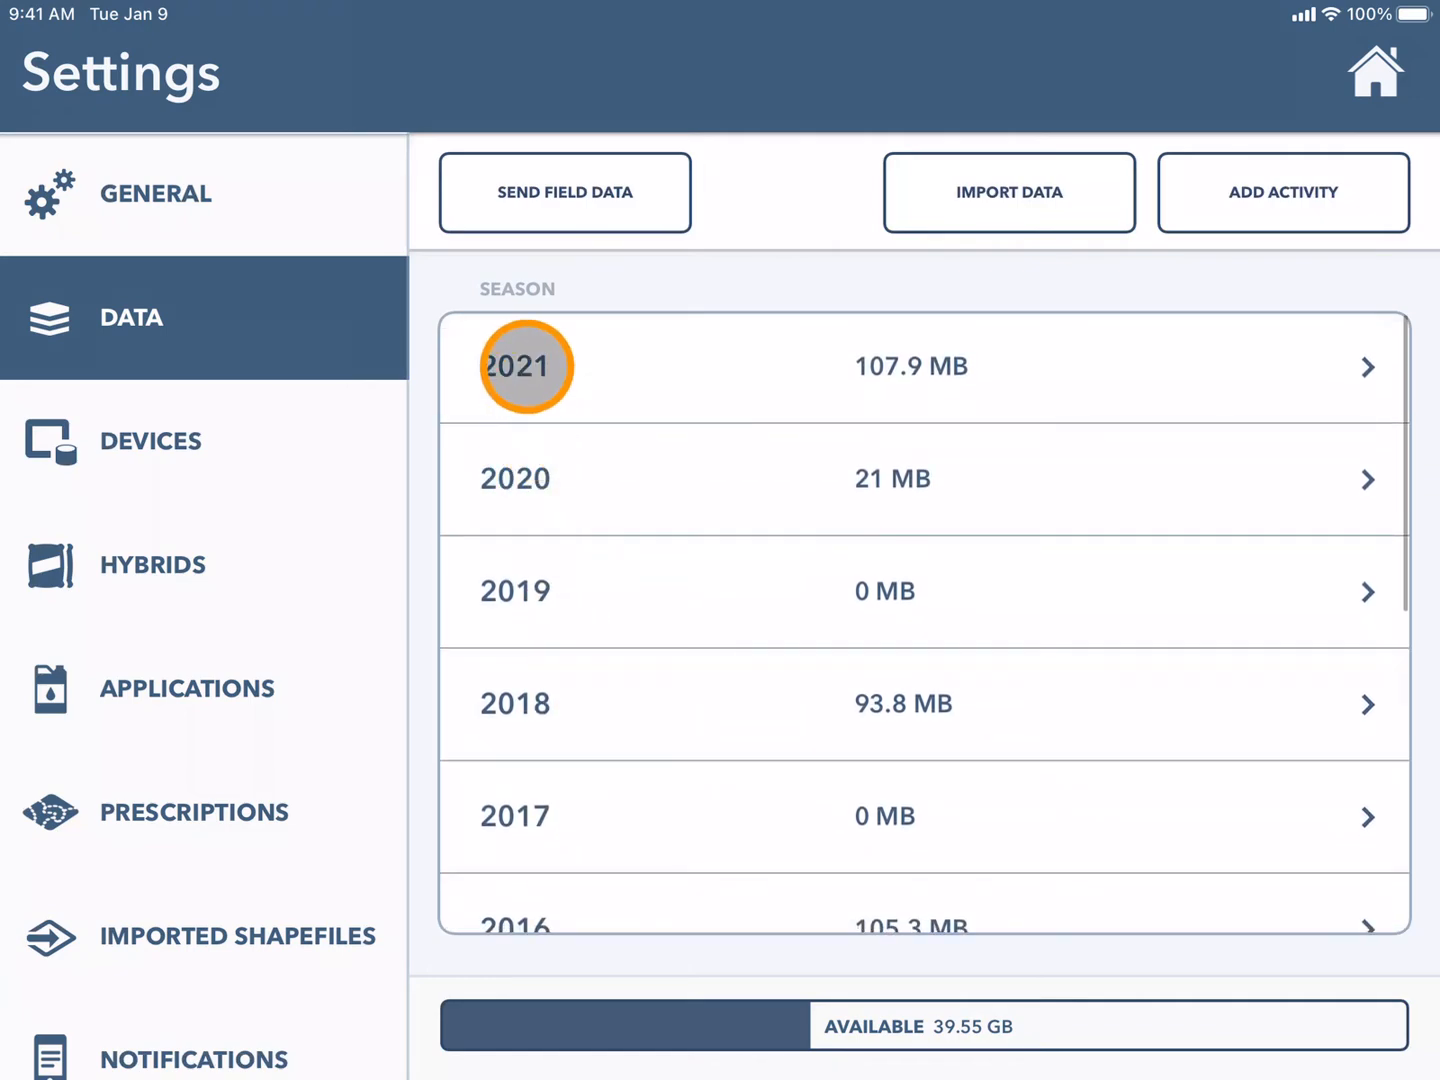
Step: Start rebuilding the Demo - Test Plot map within the 2021 season's field list
left_click(524, 368)
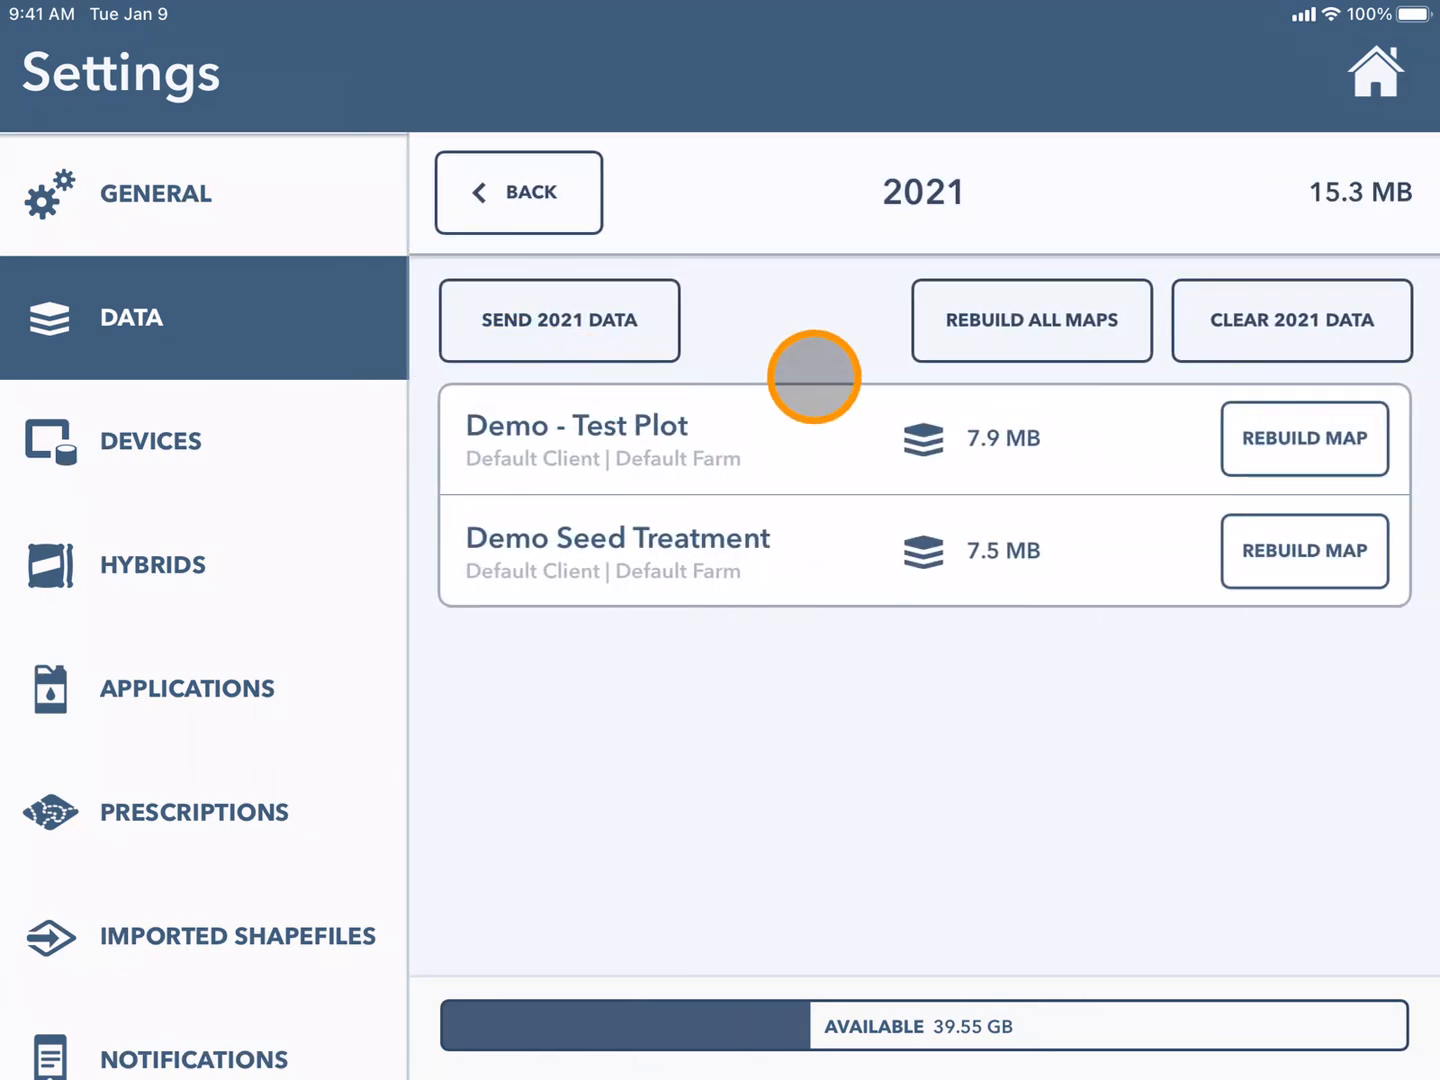
mouse_move(728, 584)
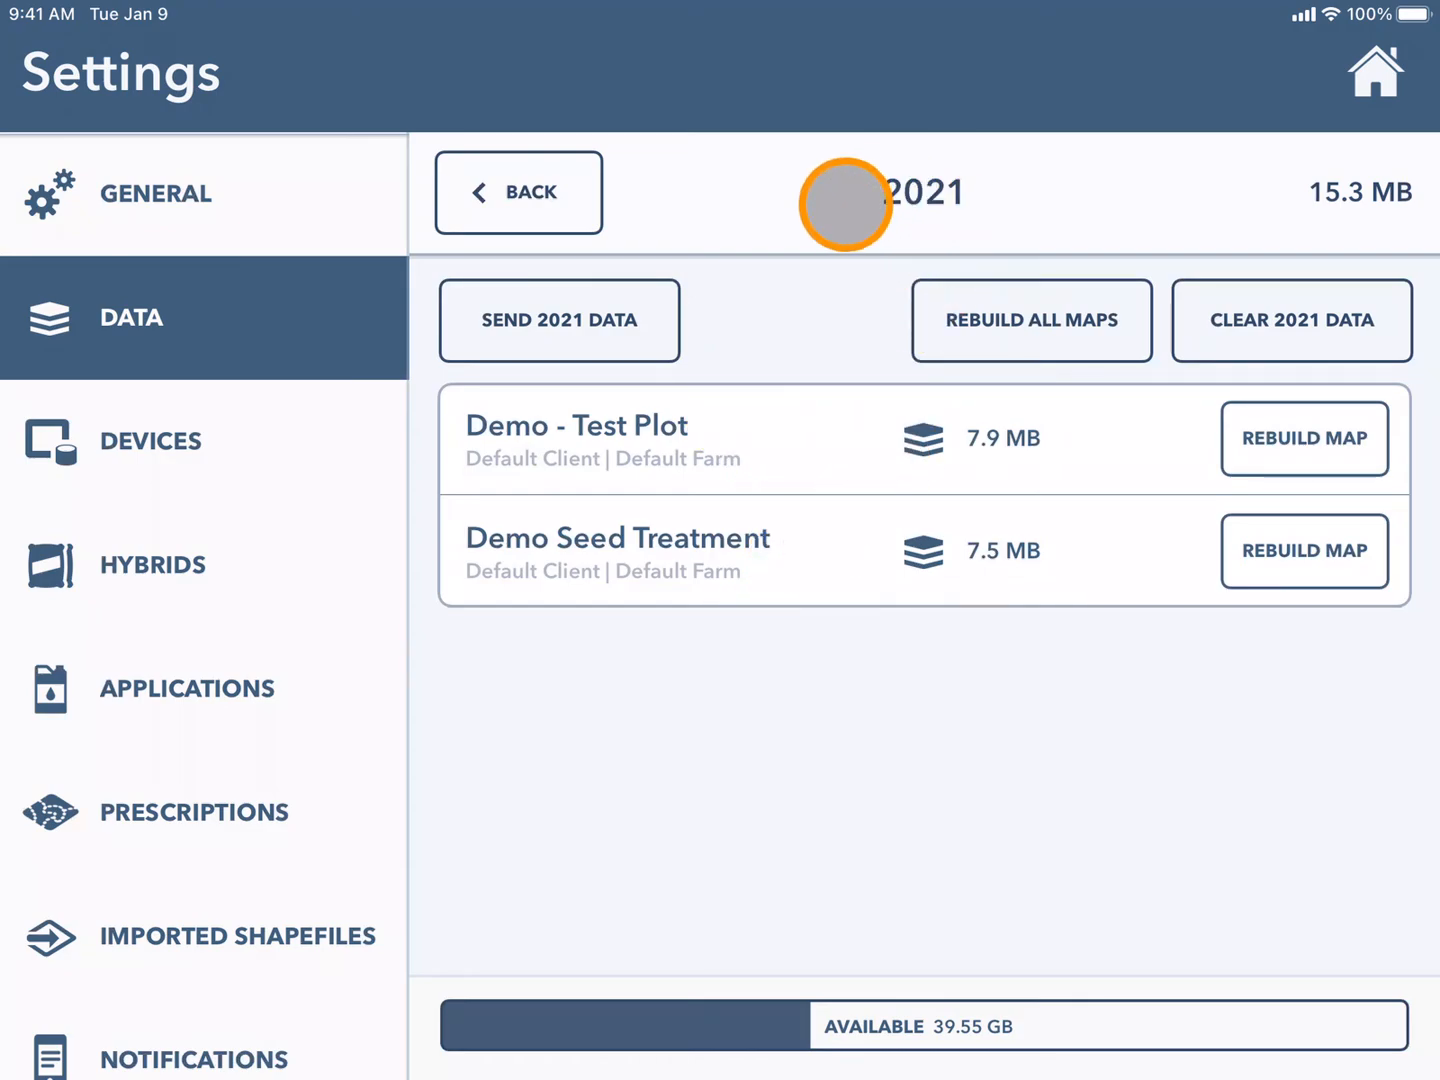
mouse_move(996, 198)
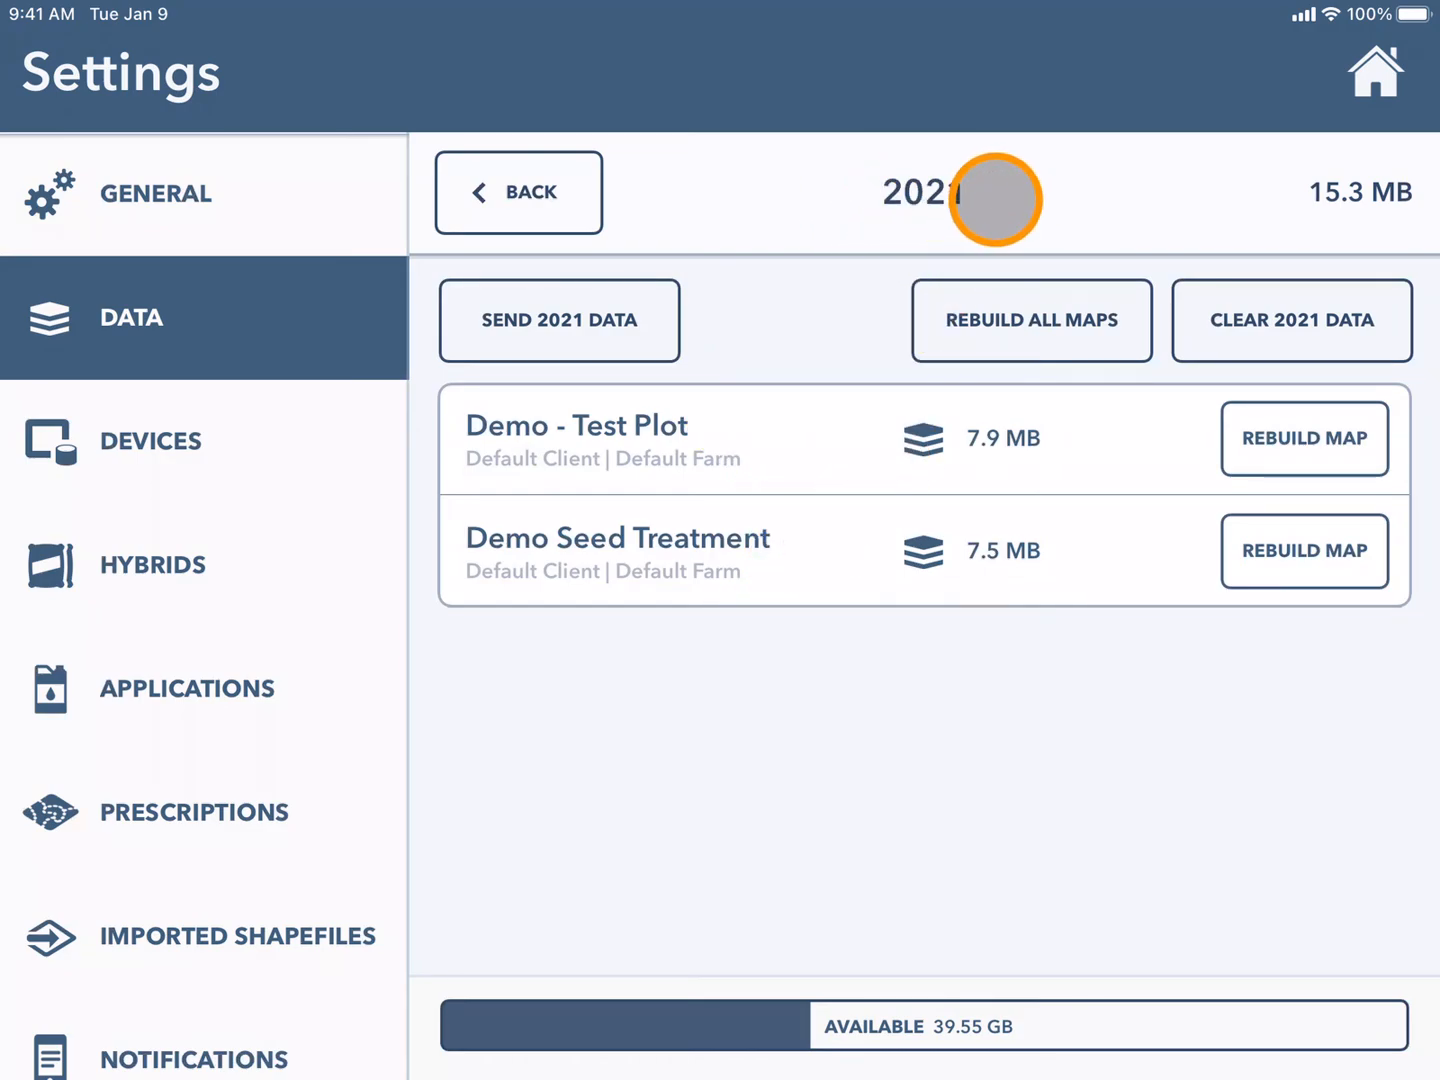
mouse_move(1032, 320)
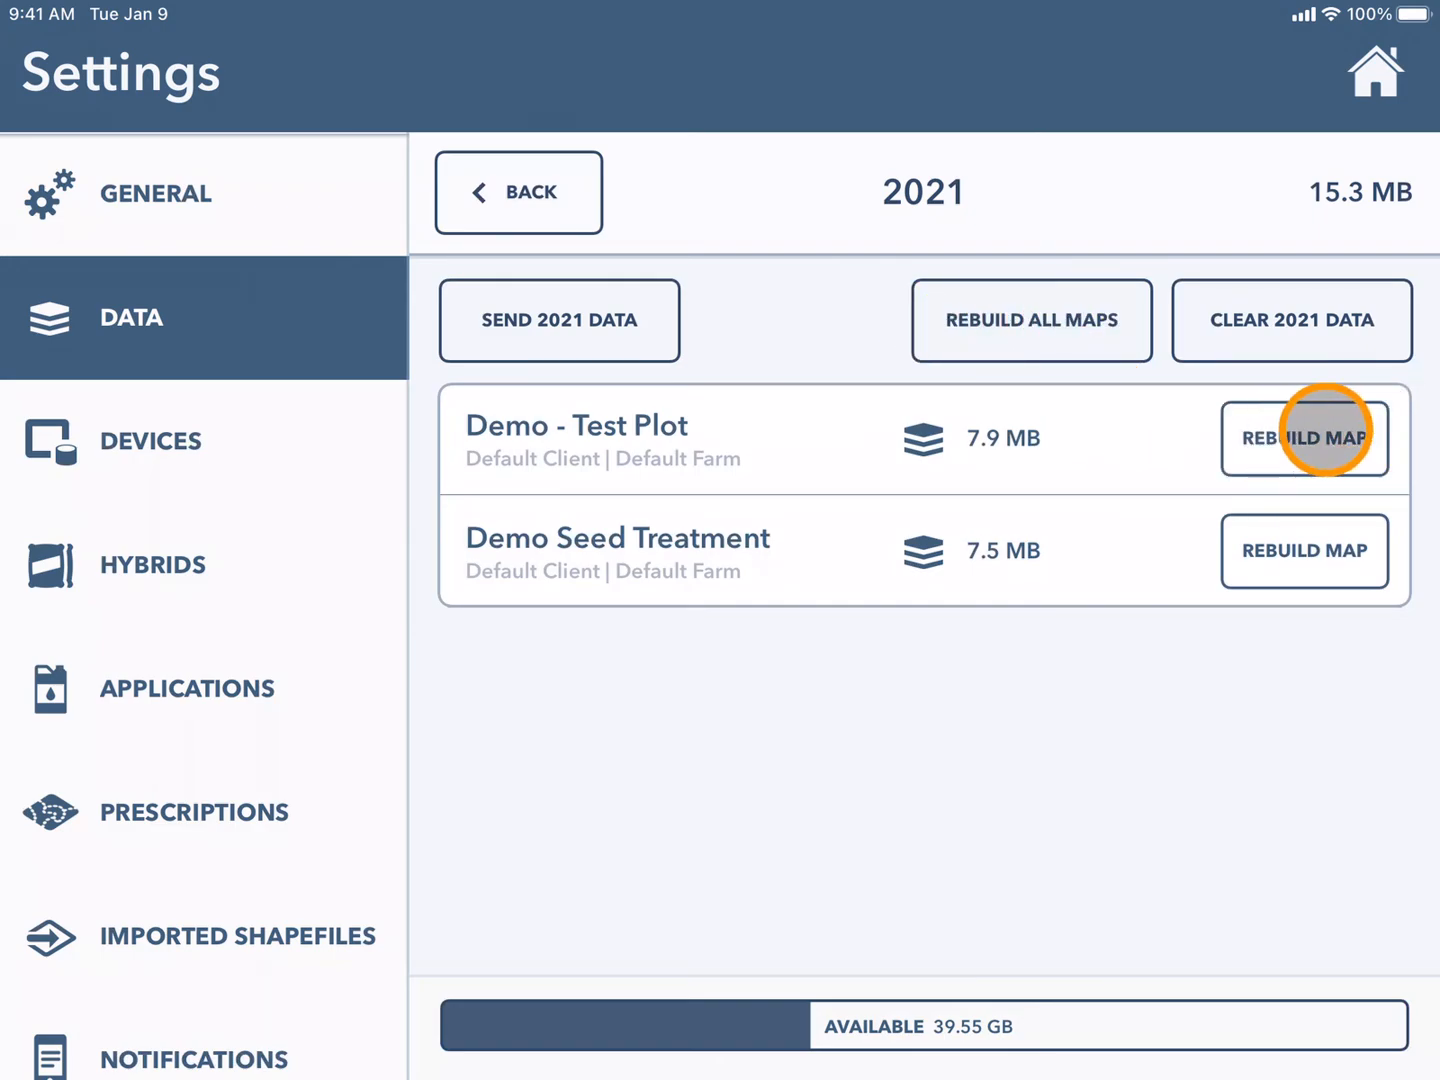
left_click(1302, 438)
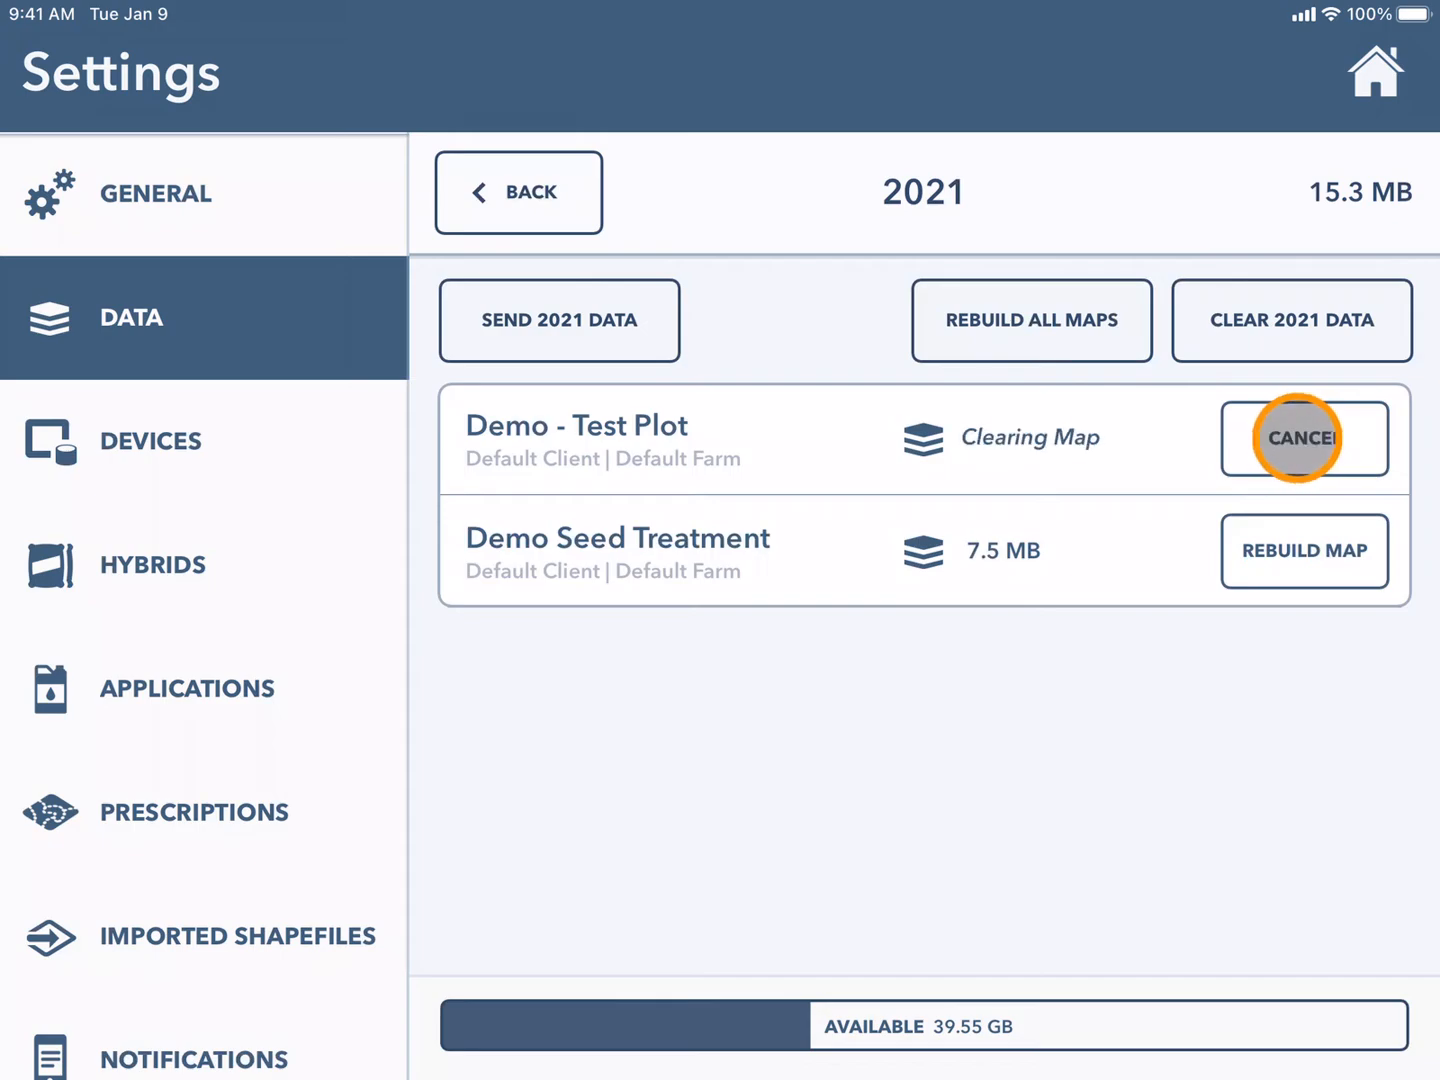